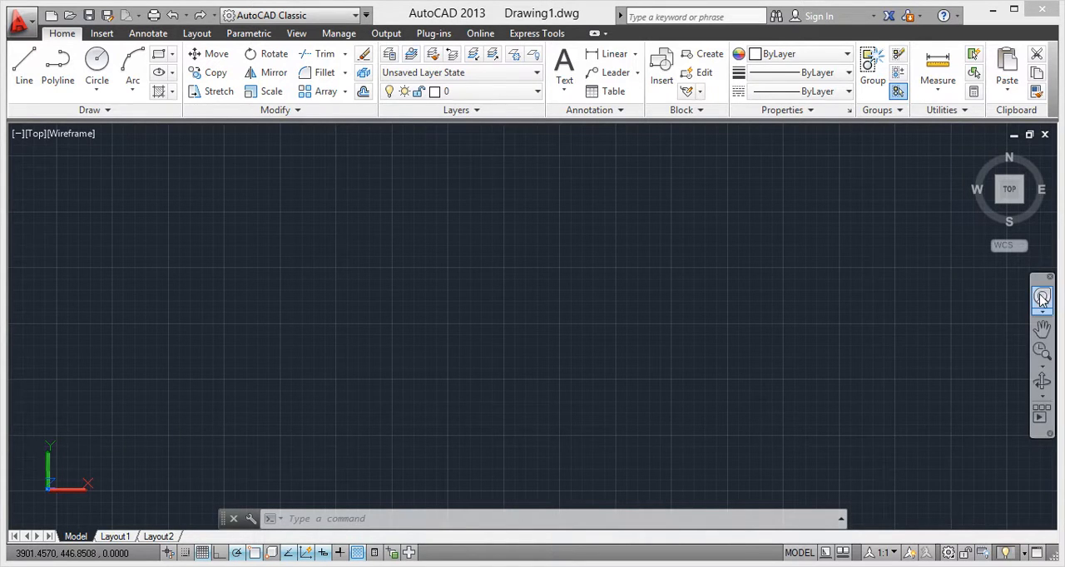
{"action": "mouse_move", "coordinate": [820, 271]}
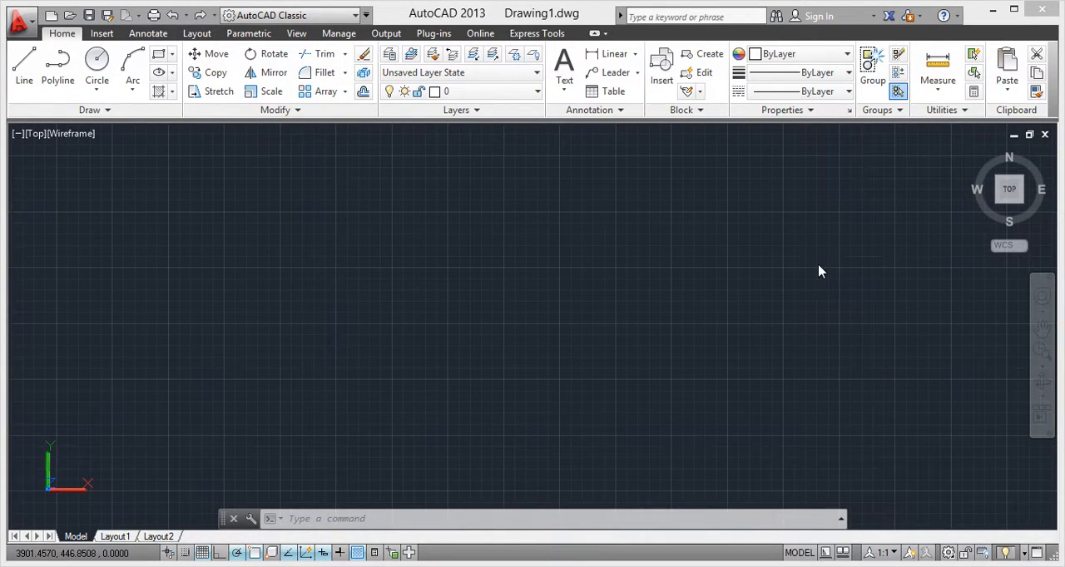
{"action": "mouse_move", "coordinate": [1043, 297]}
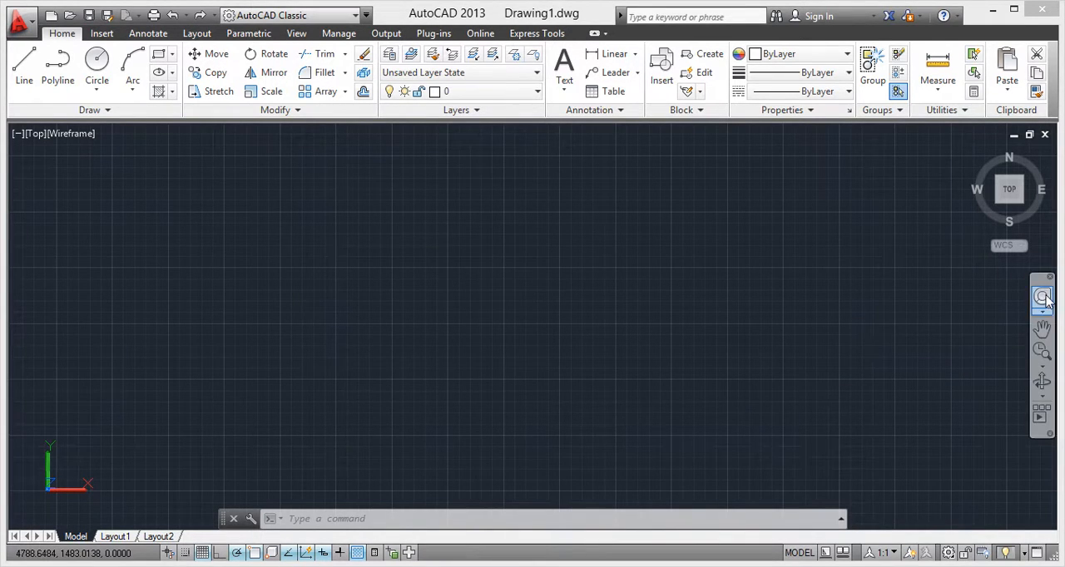
Open the Full Navigation SteeringWheel over the empty top view from the navigation bar
{"action": "left_click", "coordinate": [1043, 297]}
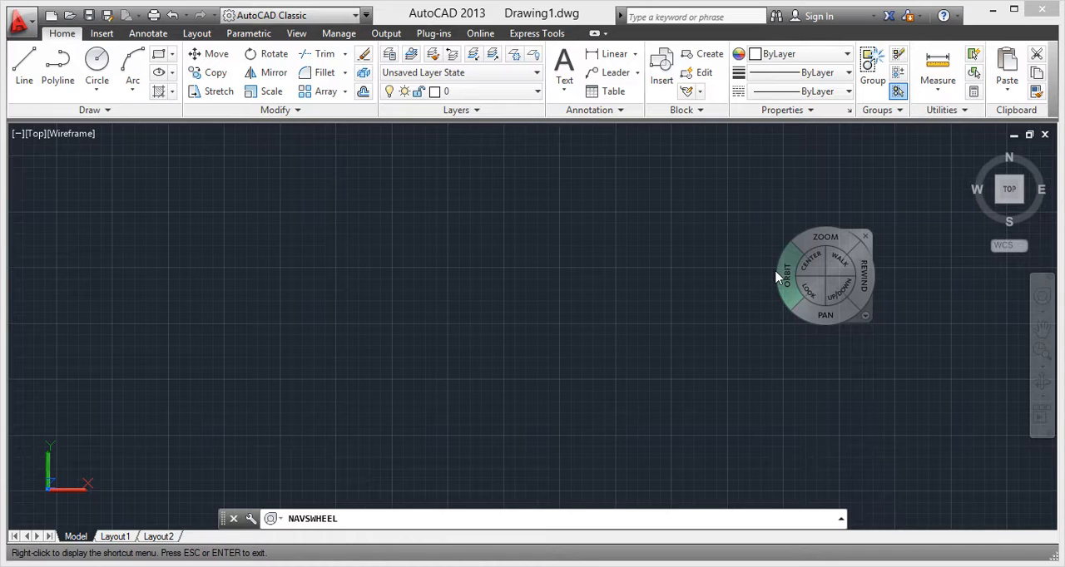
{"action": "mouse_move", "coordinate": [830, 250]}
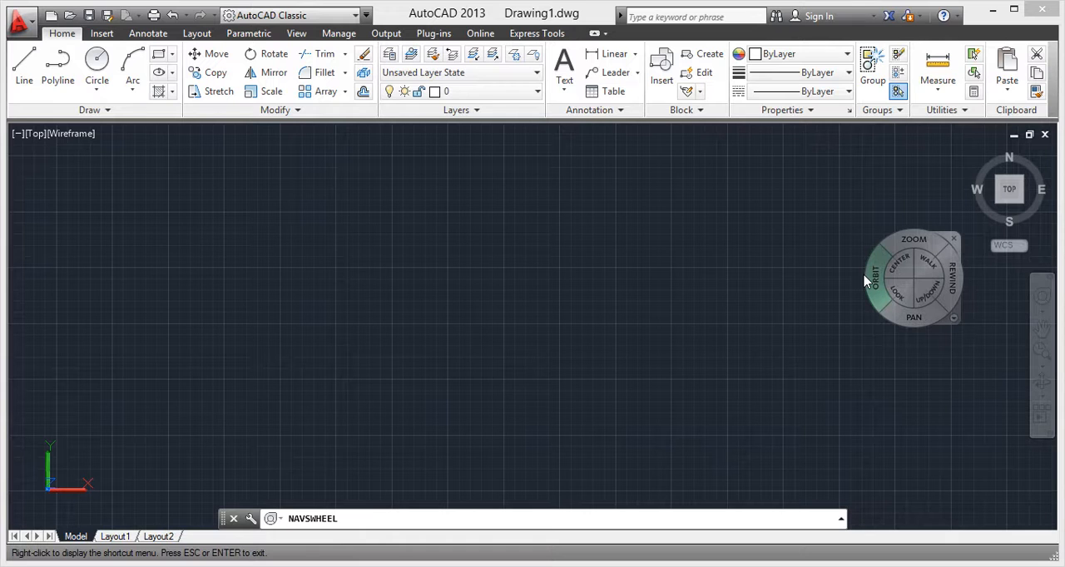
{"action": "mouse_move", "coordinate": [878, 281]}
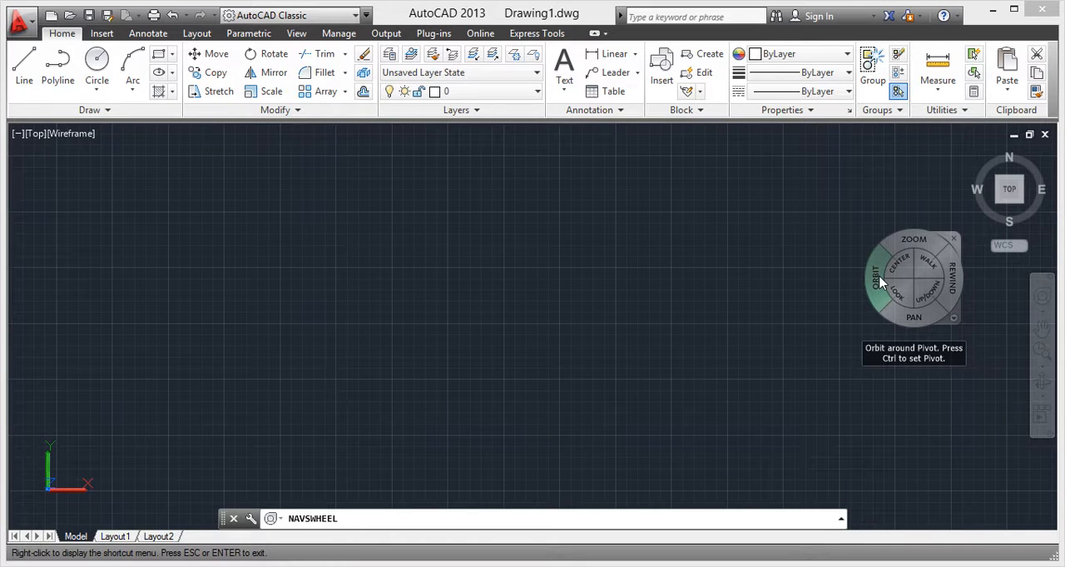
Start the wheel's Orbit tool to swing the top view into a tilted custom 3D view
{"action": "left_click", "coordinate": [878, 282]}
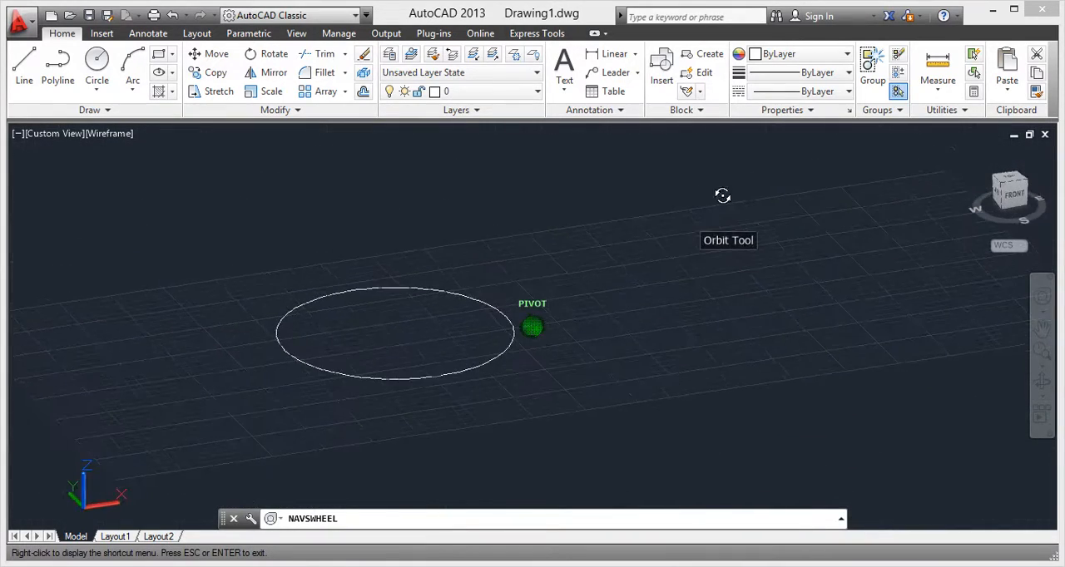
Orbit around the pivot to look down at the circle, then view it from below
{"action": "left_click_drag", "start_coordinate": [723, 196], "coordinate": [630, 318]}
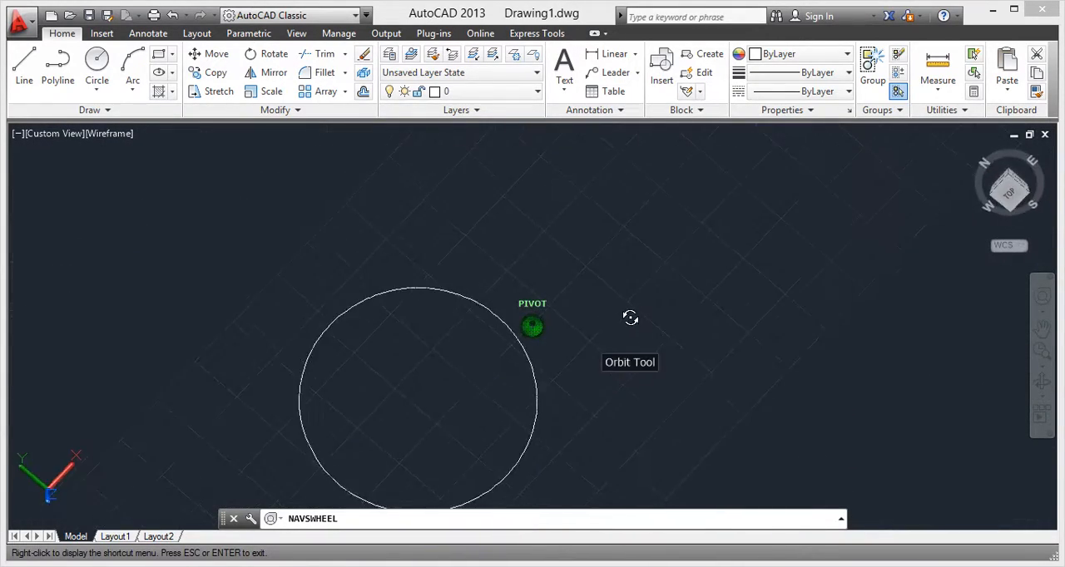
{"action": "left_click_drag", "start_coordinate": [631, 318], "coordinate": [429, 374]}
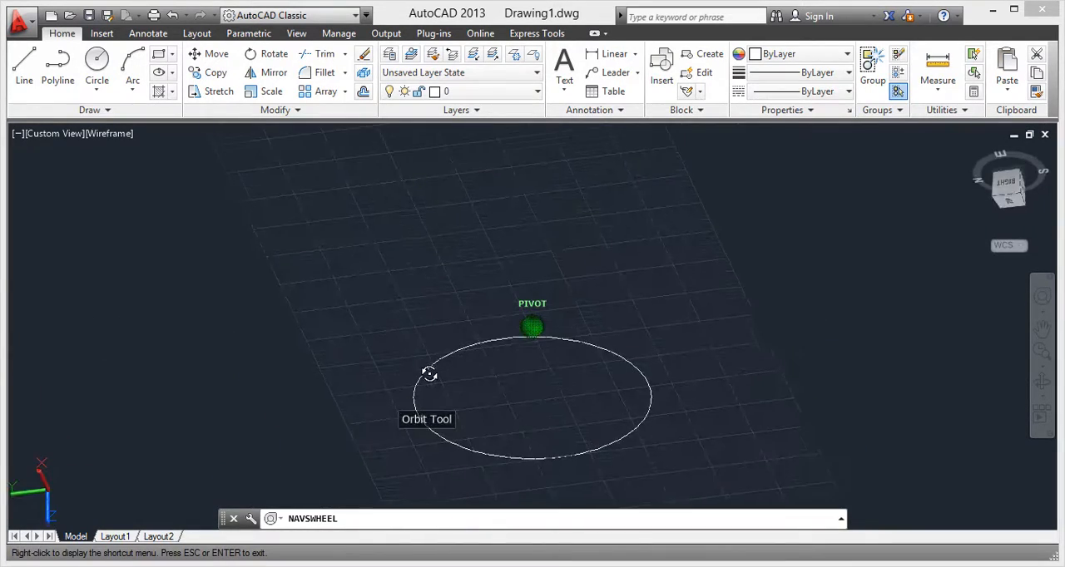
{"action": "left_click_drag", "start_coordinate": [429, 374], "coordinate": [642, 441]}
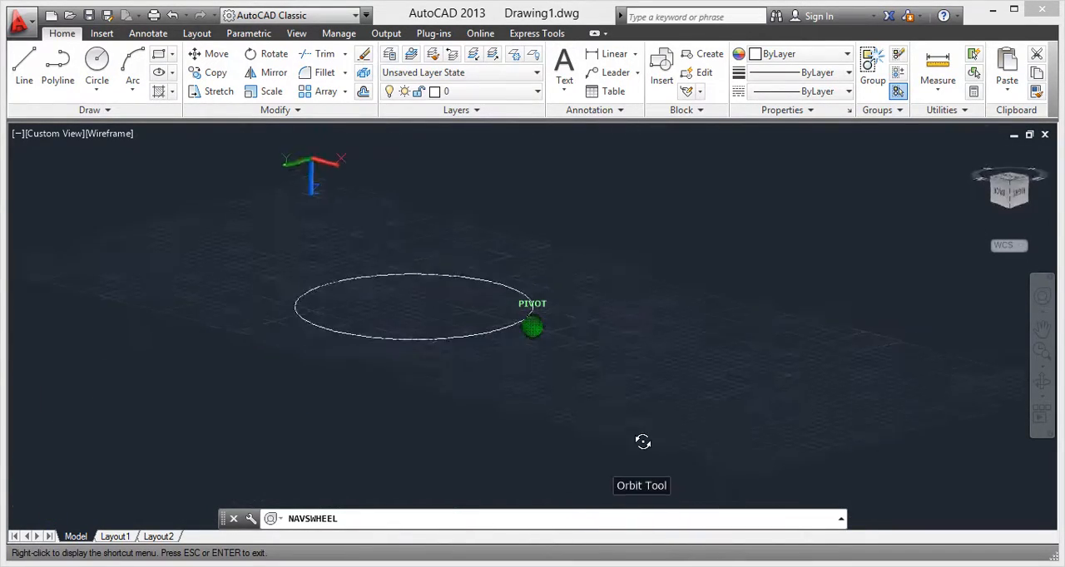
{"action": "left_click_drag", "start_coordinate": [642, 442], "coordinate": [444, 391]}
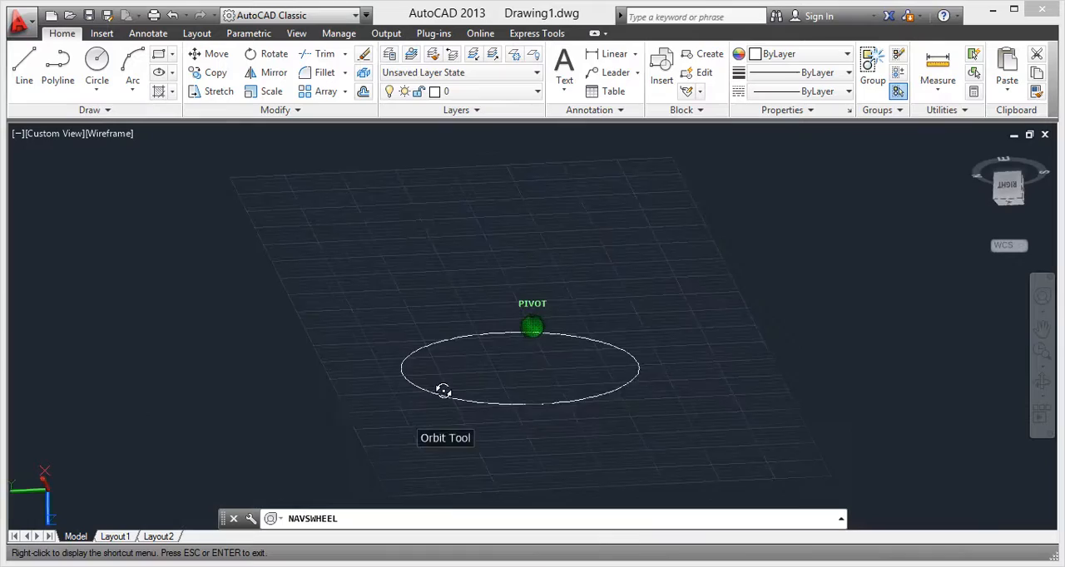
Keep orbiting from underneath toward top-down, ending on an oblique view of the circle
{"action": "left_click_drag", "start_coordinate": [443, 391], "coordinate": [619, 396]}
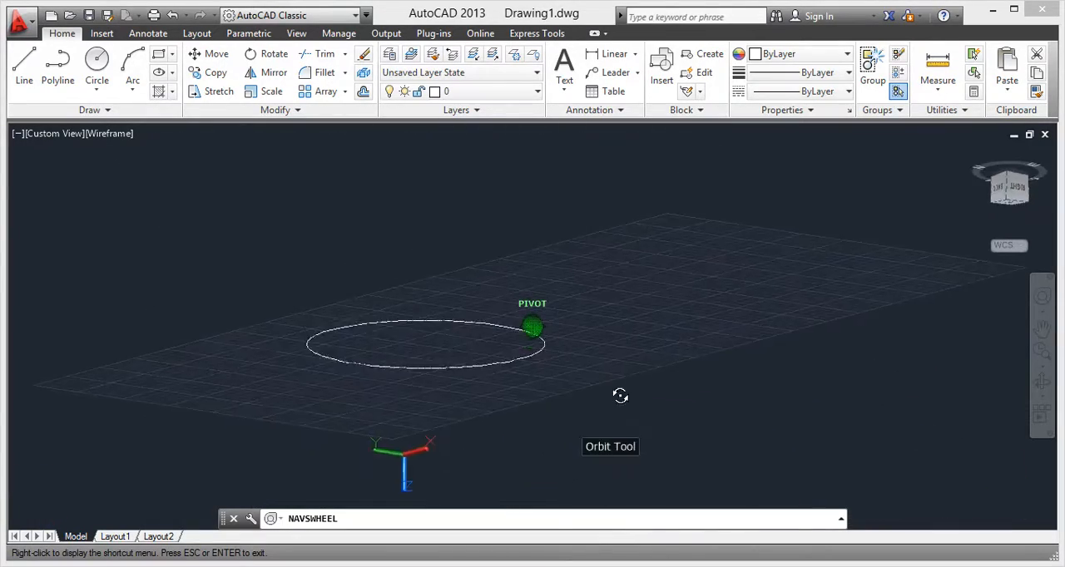
{"action": "left_click_drag", "start_coordinate": [620, 396], "coordinate": [695, 339]}
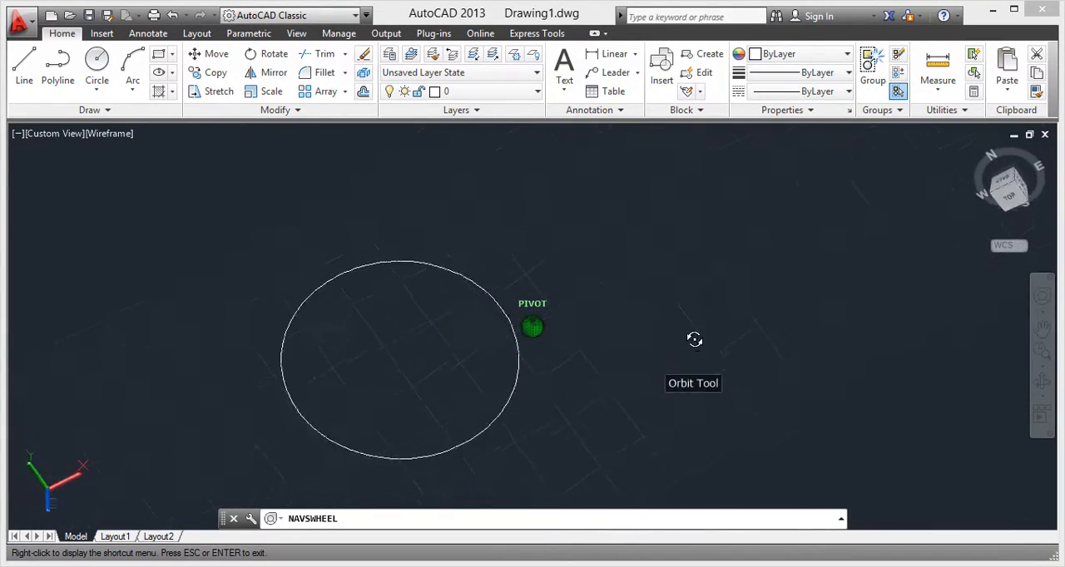
{"action": "left_click_drag", "start_coordinate": [695, 339], "coordinate": [622, 404]}
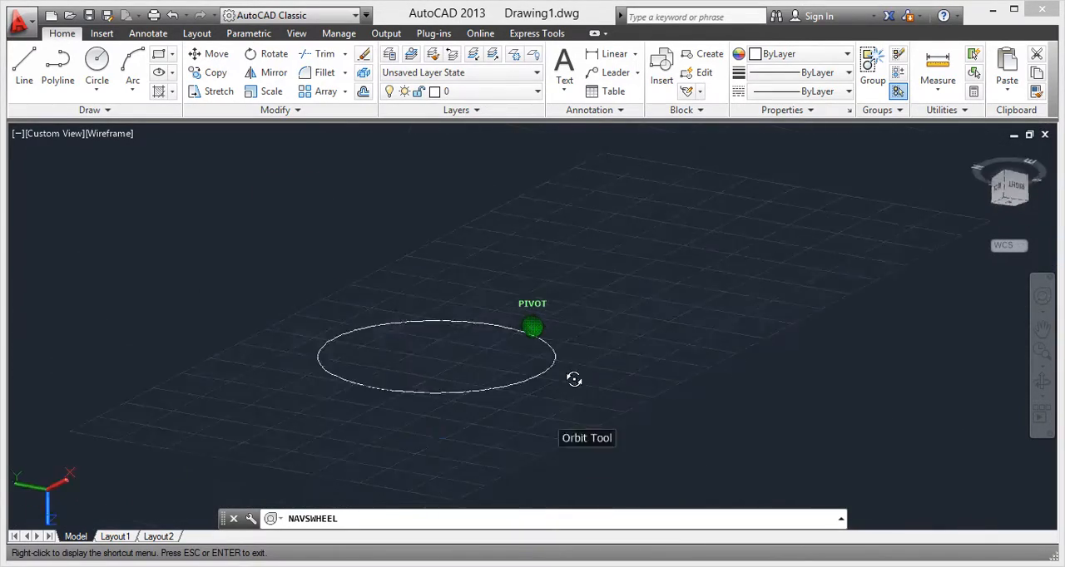
{"action": "left_click_drag", "start_coordinate": [574, 380], "coordinate": [615, 433]}
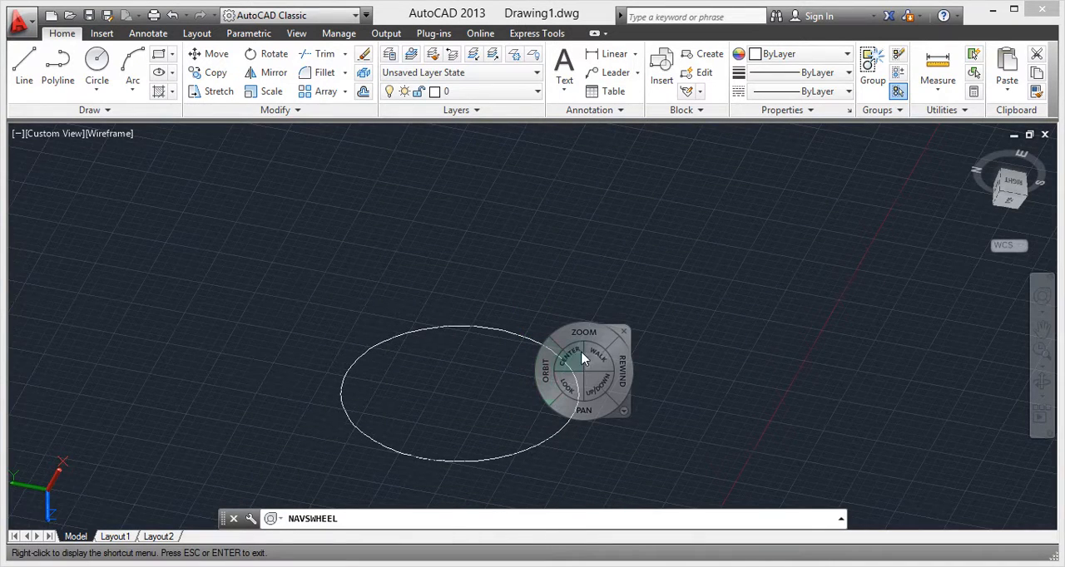
{"action": "mouse_move", "coordinate": [625, 336]}
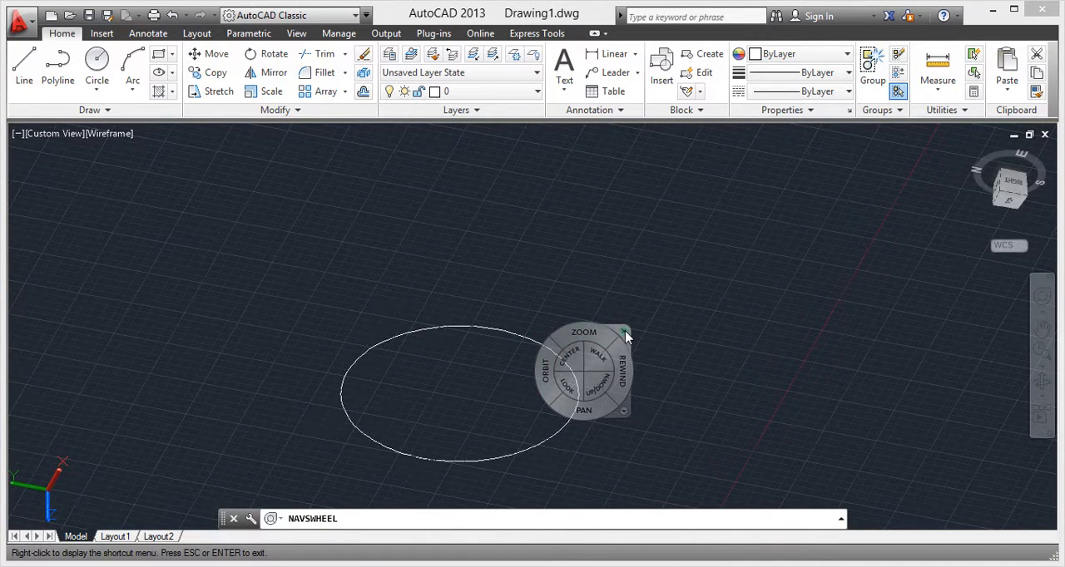
{"action": "mouse_move", "coordinate": [599, 334]}
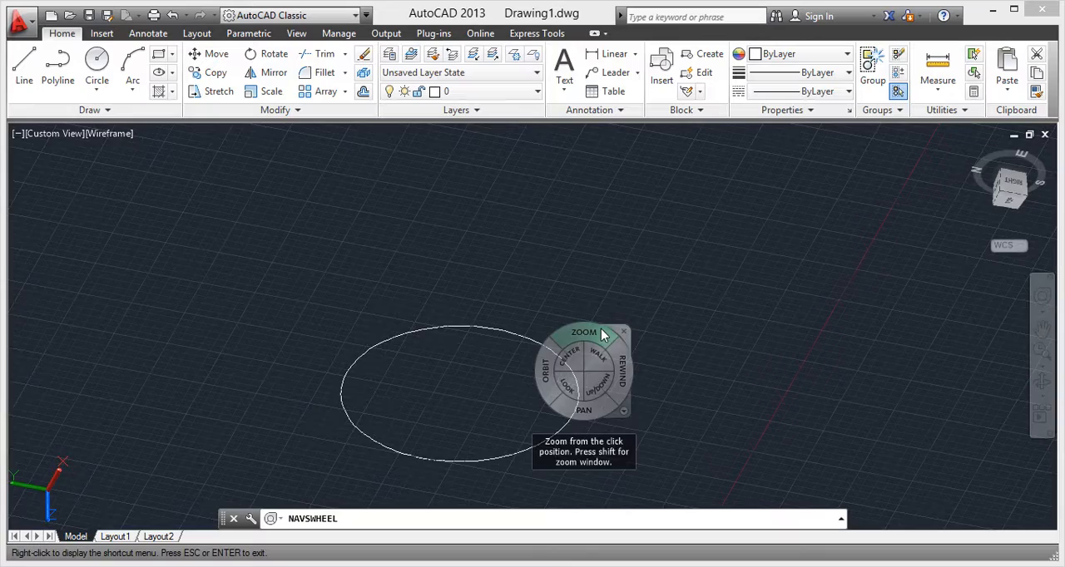
Zoom the oblique circle view with the wheel's Zoom tool from a clicked point
{"action": "left_click", "coordinate": [582, 332]}
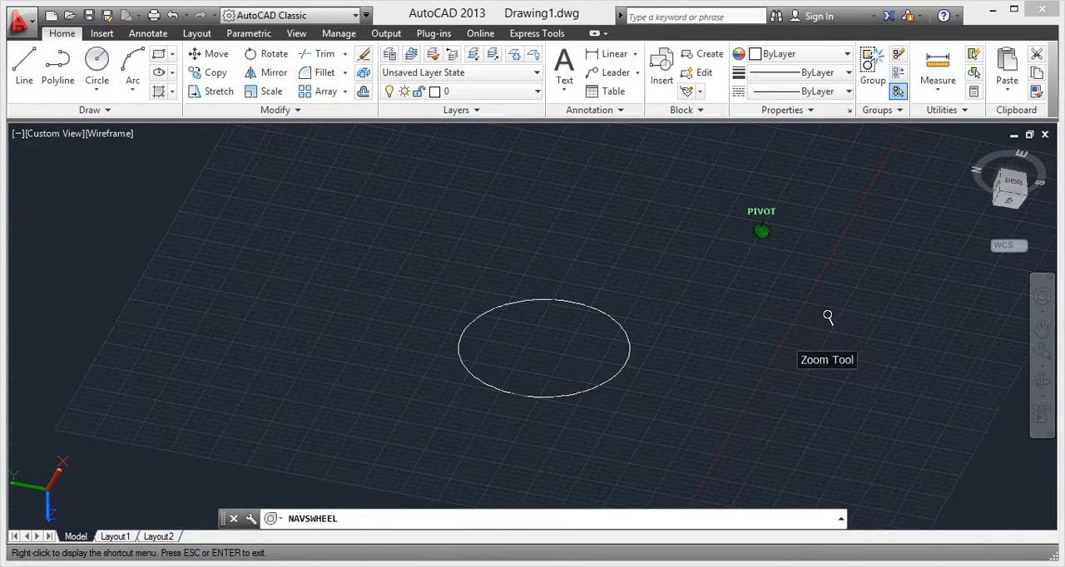
{"action": "left_click", "coordinate": [828, 318]}
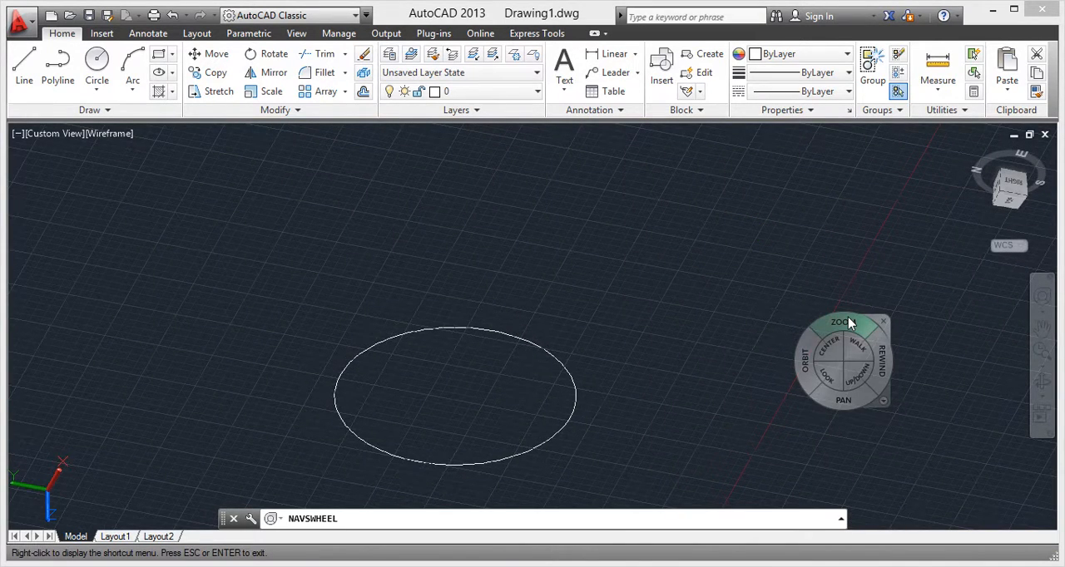
{"action": "mouse_move", "coordinate": [880, 349]}
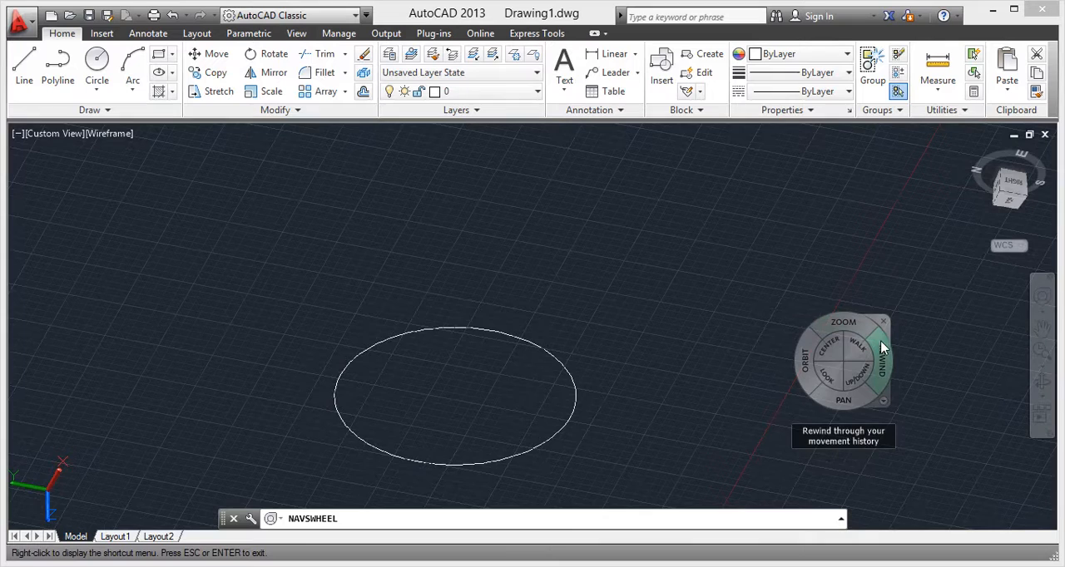
Rewind through earlier views, including the top view, back to the oblique circle view
{"action": "left_click", "coordinate": [878, 366]}
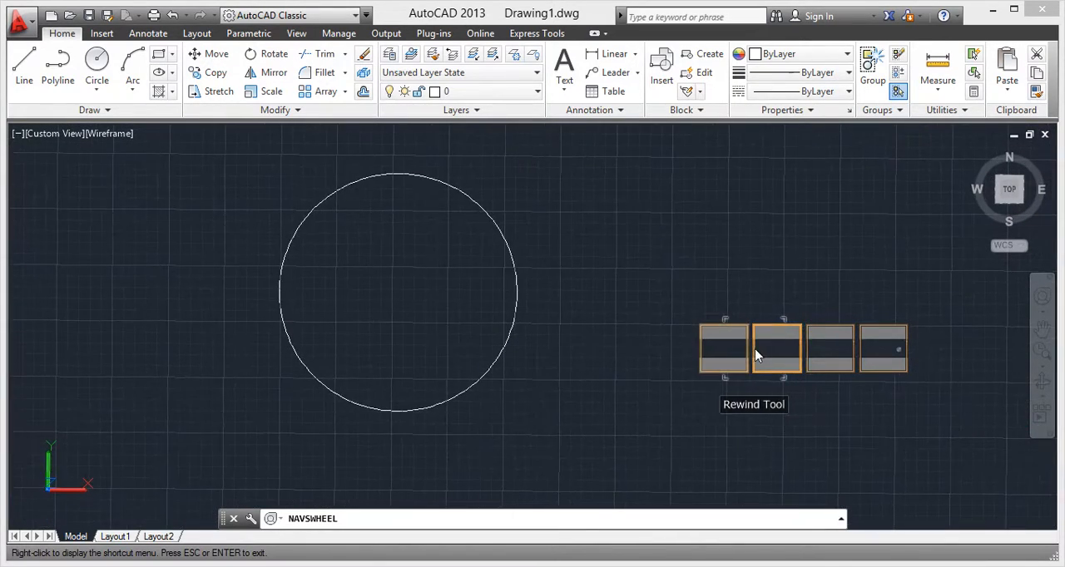
{"action": "mouse_move", "coordinate": [723, 347]}
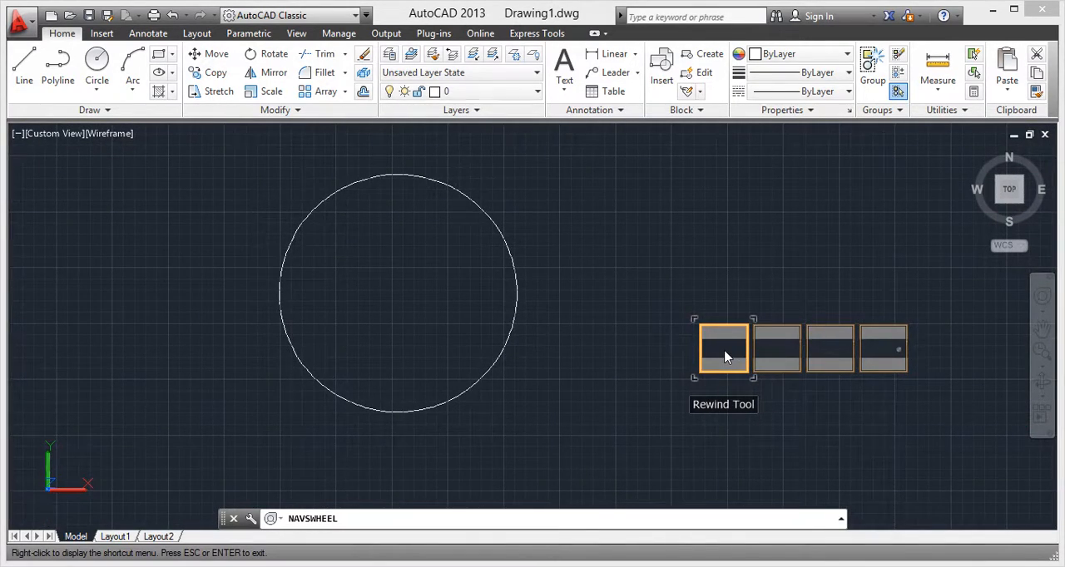
{"action": "mouse_move", "coordinate": [777, 349]}
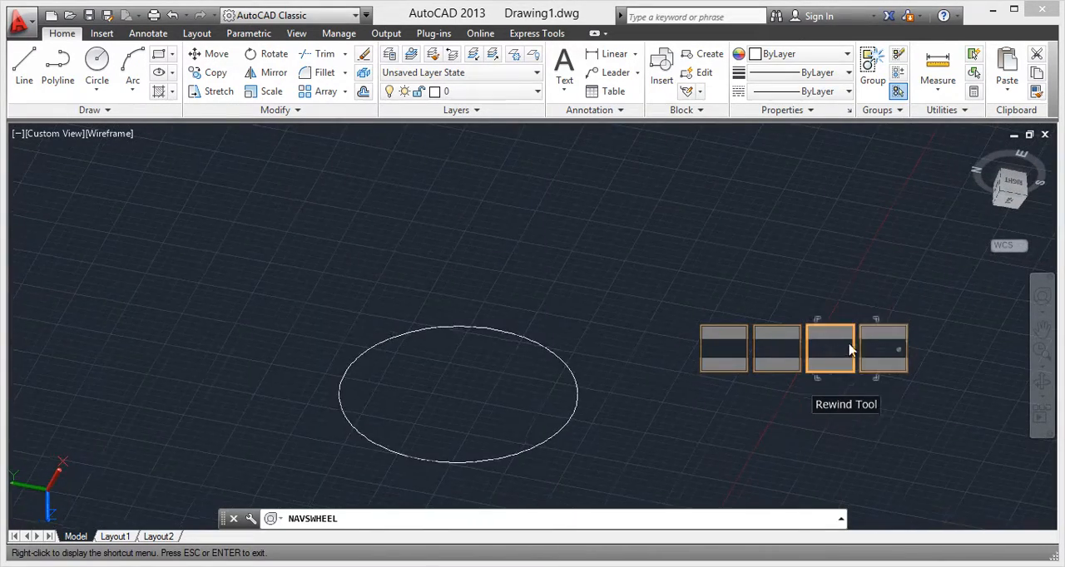
{"action": "left_click", "coordinate": [884, 350]}
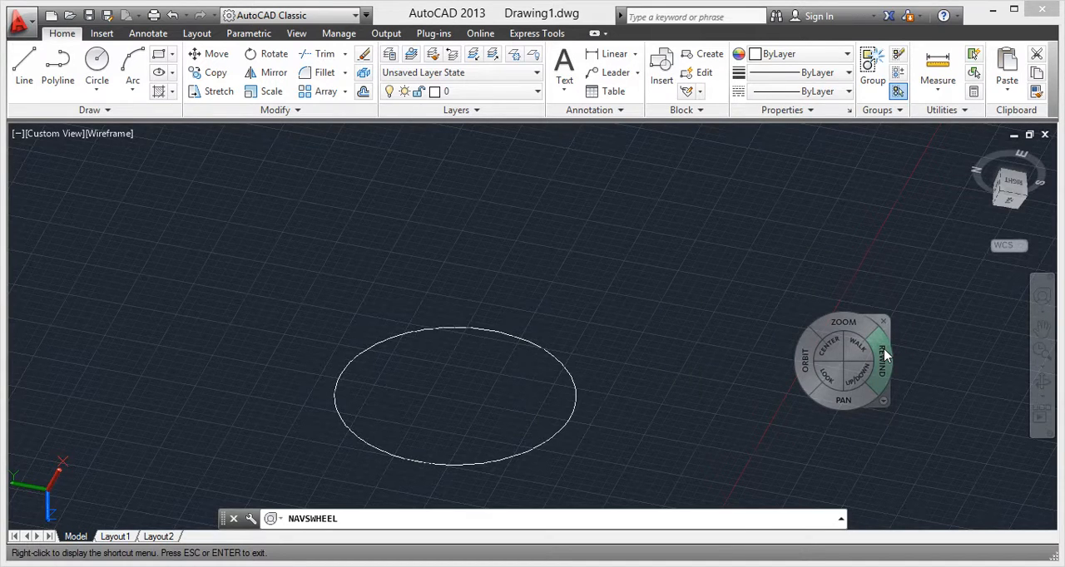
{"action": "mouse_move", "coordinate": [882, 350]}
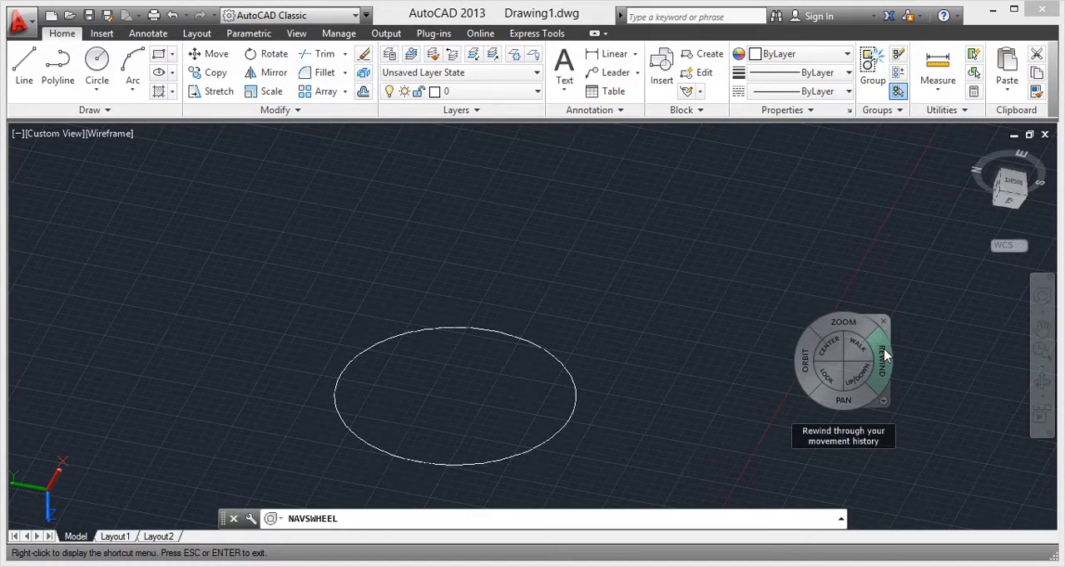
{"action": "mouse_move", "coordinate": [843, 400]}
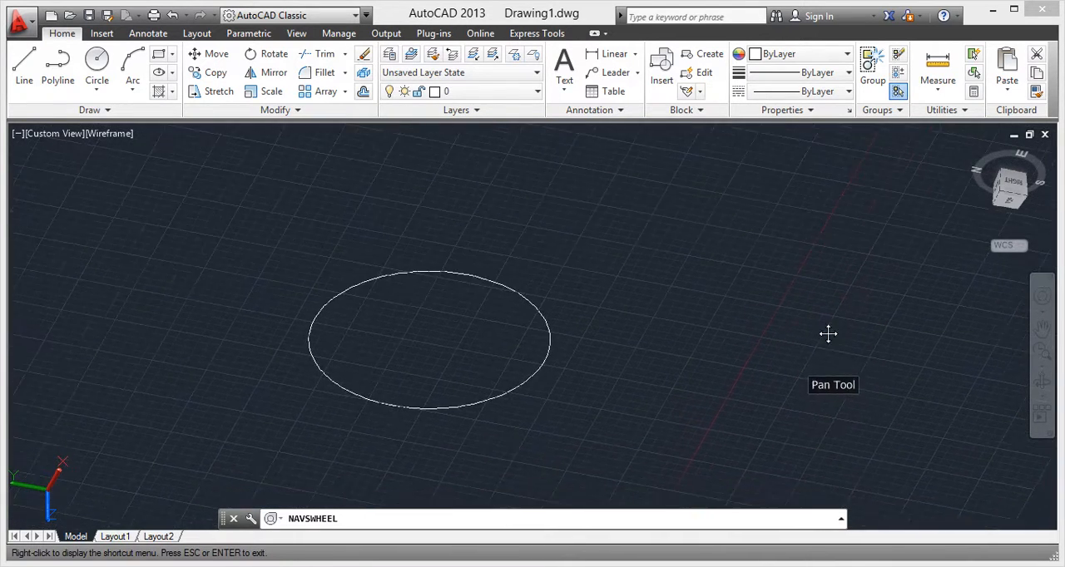
Pan the view so the circle shifts up-left, left, back right, then left
{"action": "left_click_drag", "start_coordinate": [828, 334], "coordinate": [802, 298]}
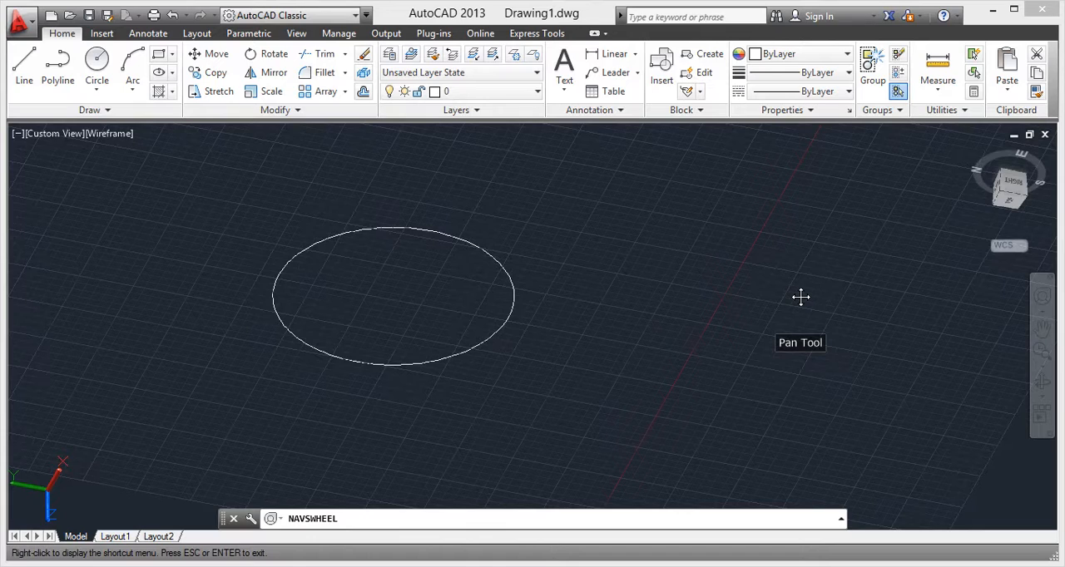
{"action": "left_click_drag", "start_coordinate": [801, 297], "coordinate": [674, 294]}
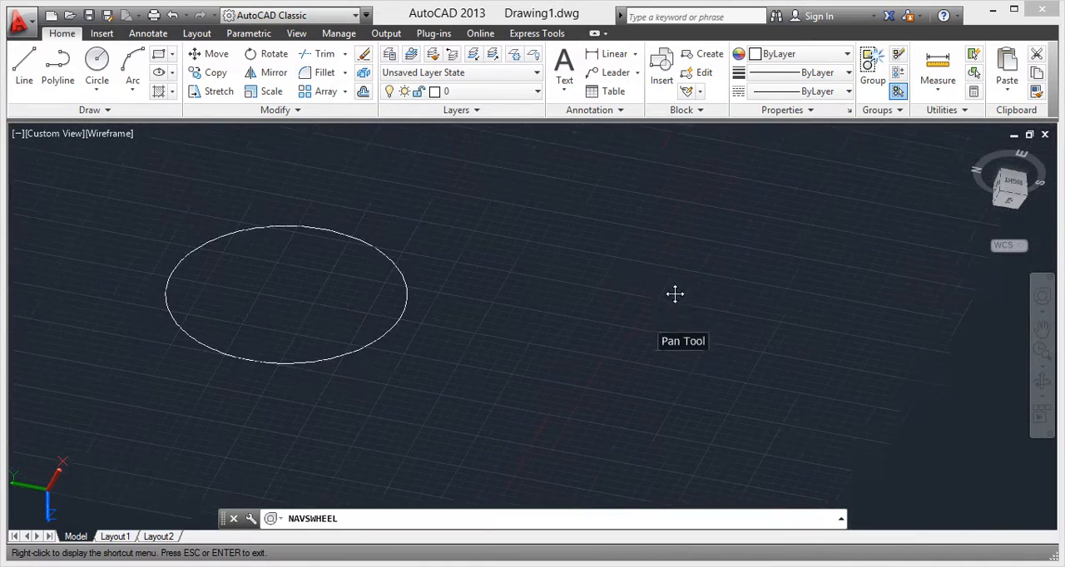
{"action": "left_click_drag", "start_coordinate": [674, 294], "coordinate": [819, 316]}
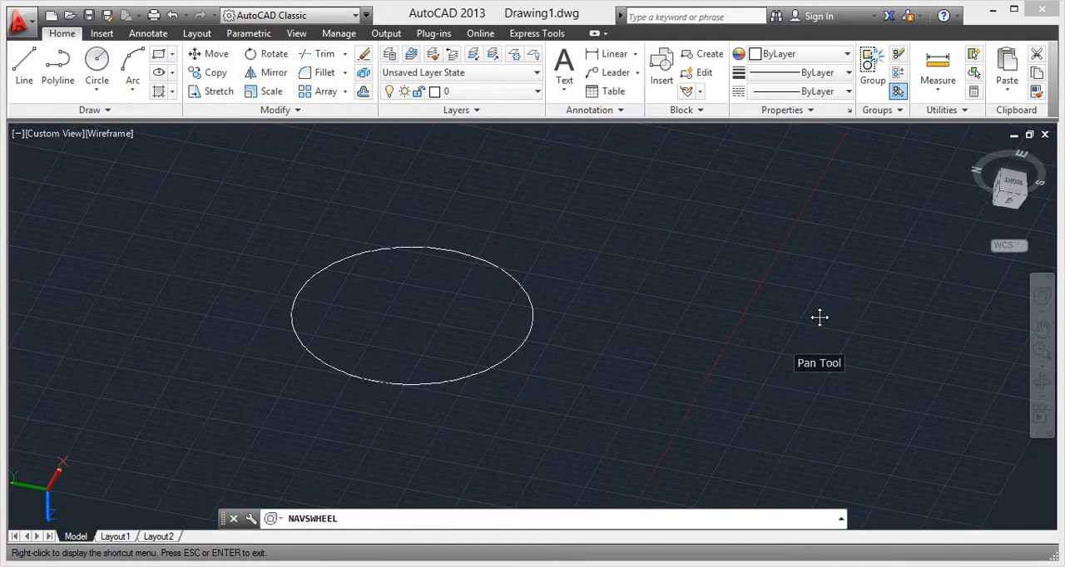
{"action": "left_click_drag", "start_coordinate": [820, 318], "coordinate": [611, 337]}
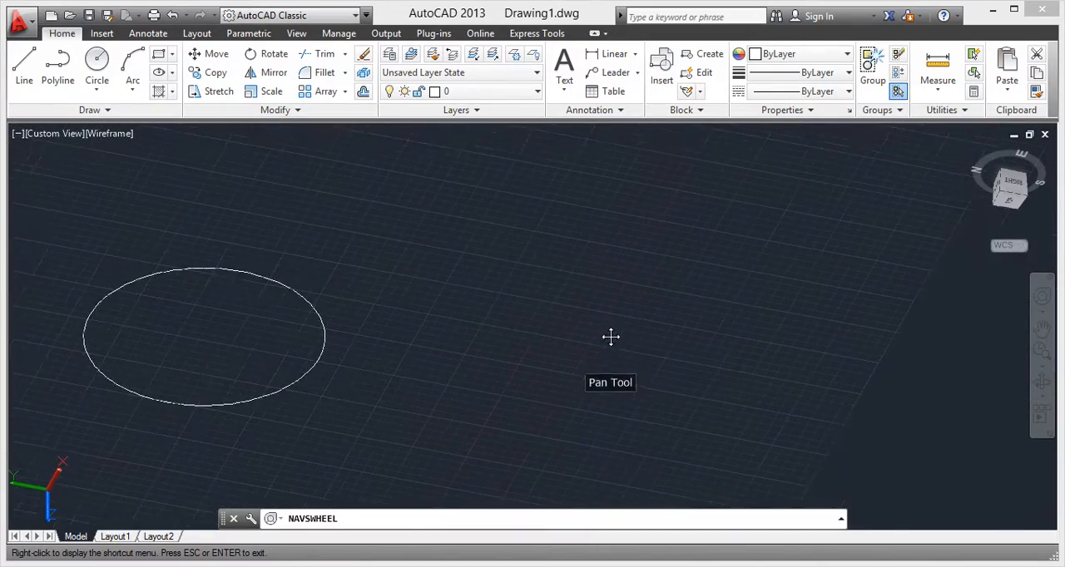
Continue panning the circle right, slightly further right, then left again
{"action": "left_click_drag", "start_coordinate": [612, 338], "coordinate": [810, 304]}
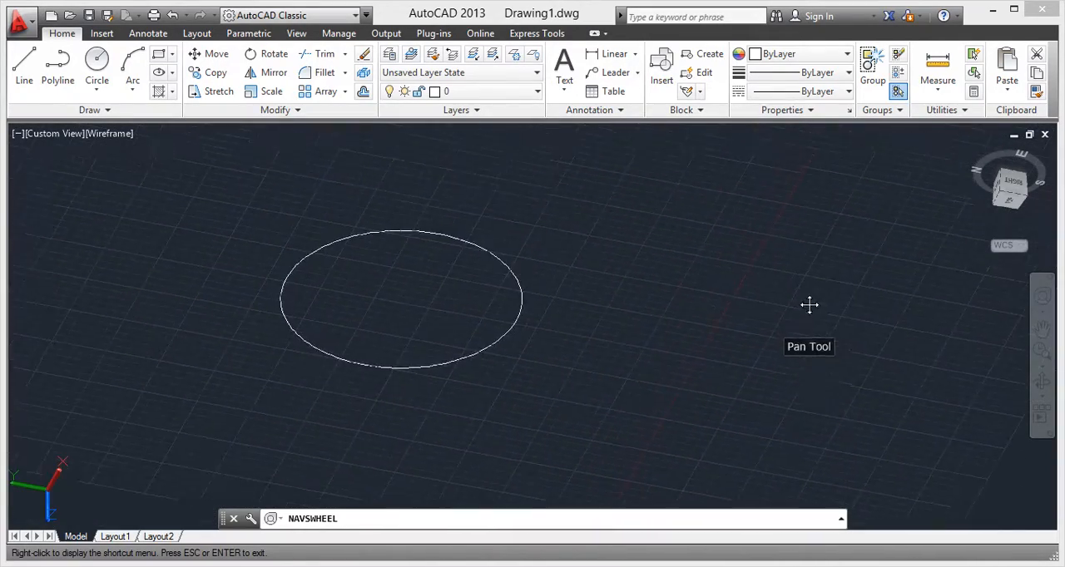
{"action": "left_click_drag", "start_coordinate": [809, 306], "coordinate": [839, 400]}
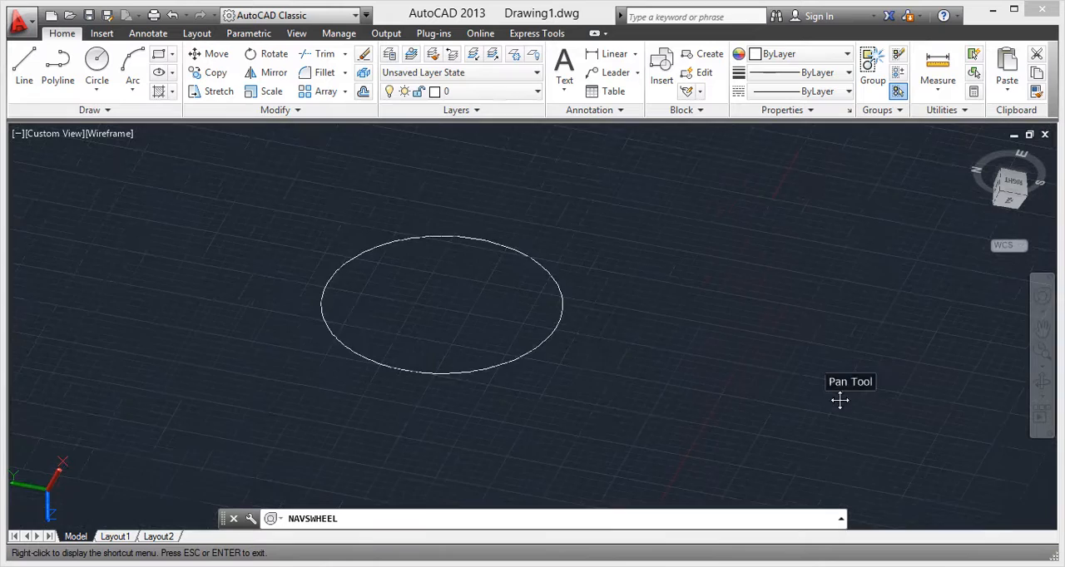
{"action": "left_click_drag", "start_coordinate": [838, 401], "coordinate": [764, 293]}
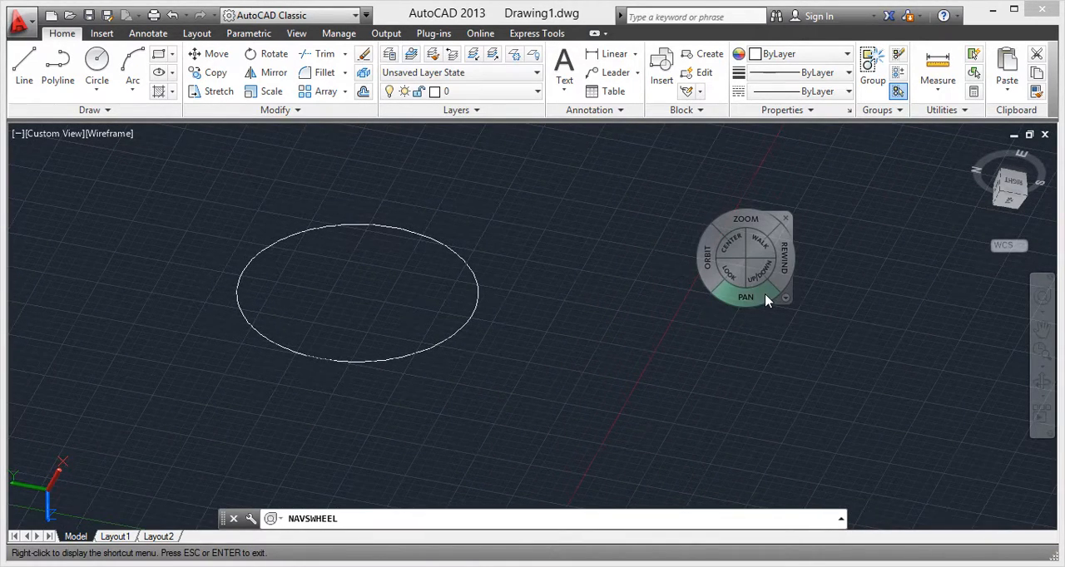
{"action": "mouse_move", "coordinate": [734, 241]}
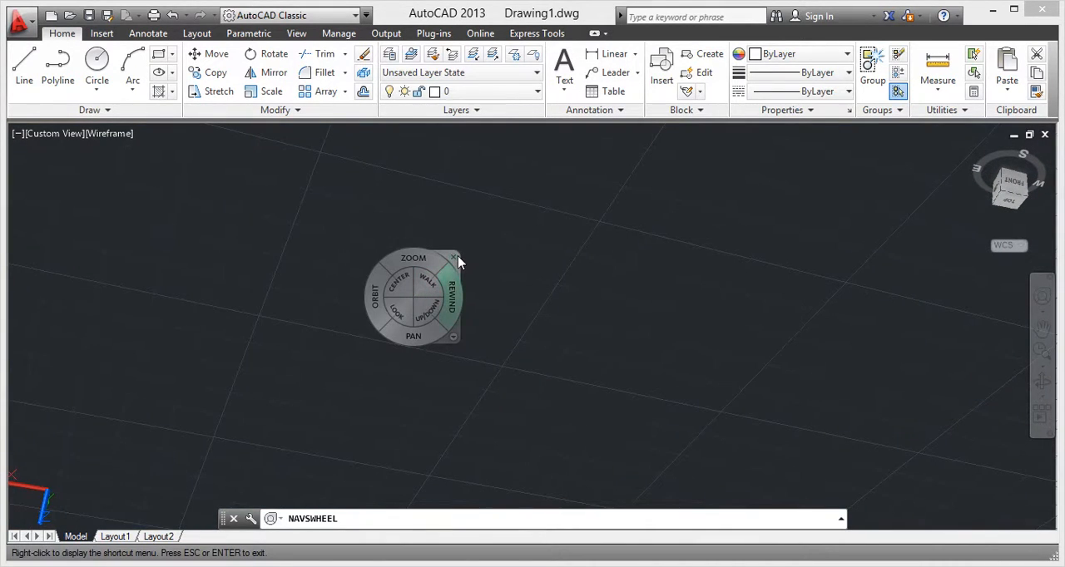
{"action": "mouse_move", "coordinate": [433, 320]}
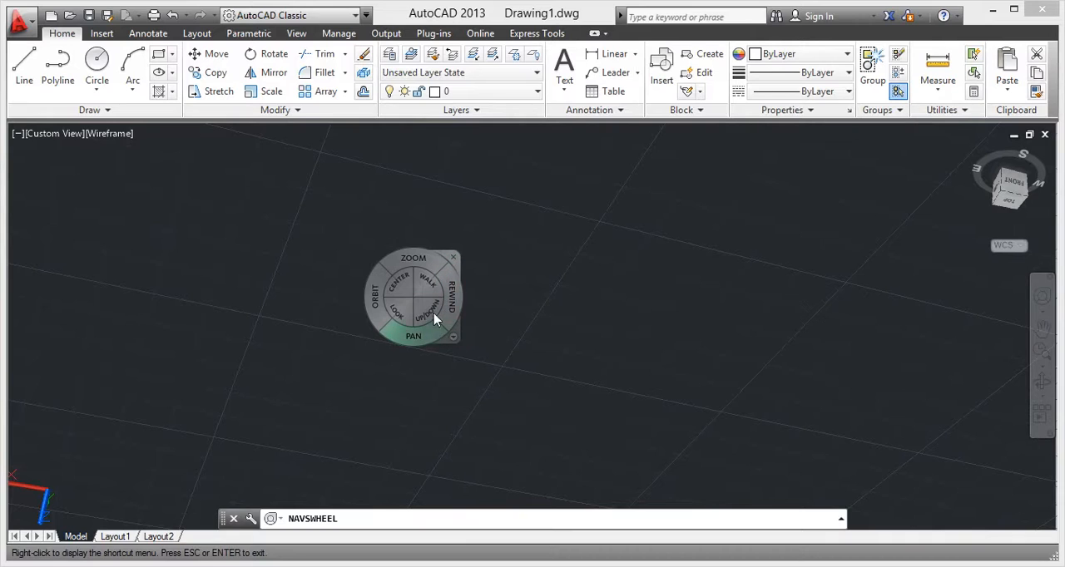
{"action": "mouse_move", "coordinate": [466, 258]}
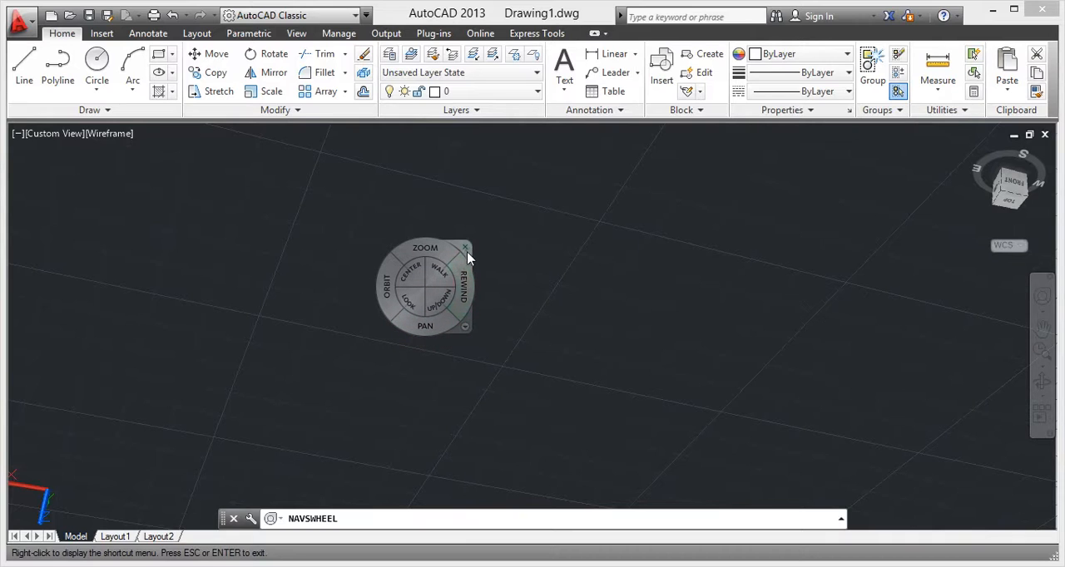
{"action": "mouse_move", "coordinate": [691, 297]}
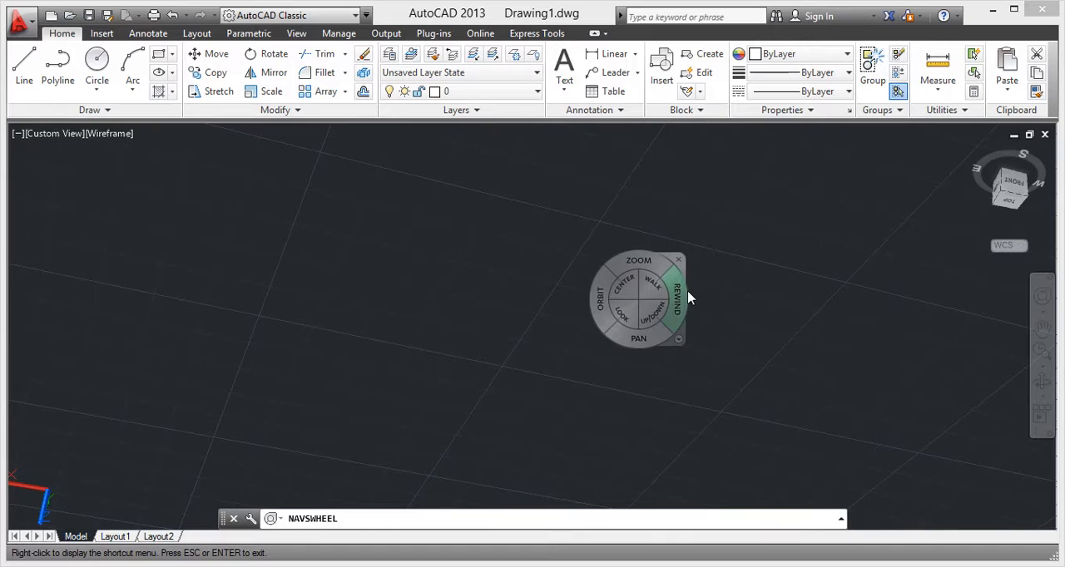
{"action": "mouse_move", "coordinate": [674, 300]}
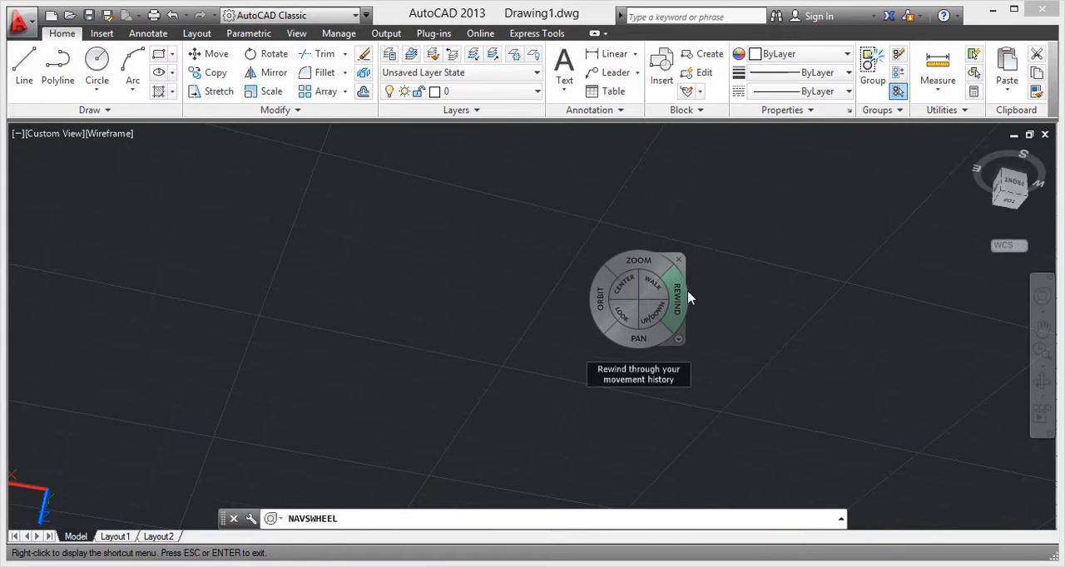
{"action": "mouse_move", "coordinate": [622, 316]}
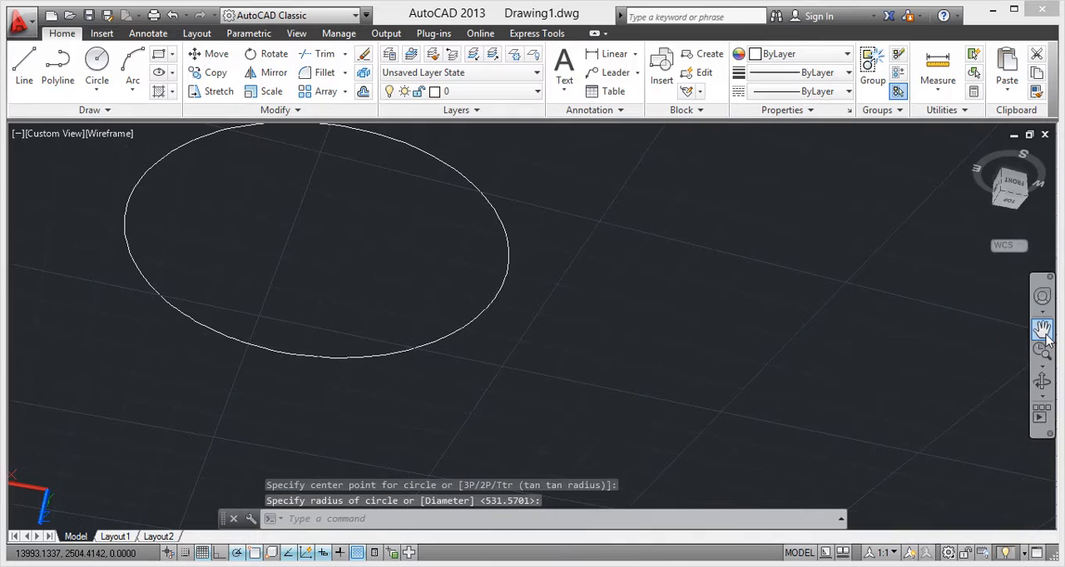
Reopen the navigation wheel and use Up/Down to shift the viewpoint height above the circle
{"action": "left_click", "coordinate": [1042, 330]}
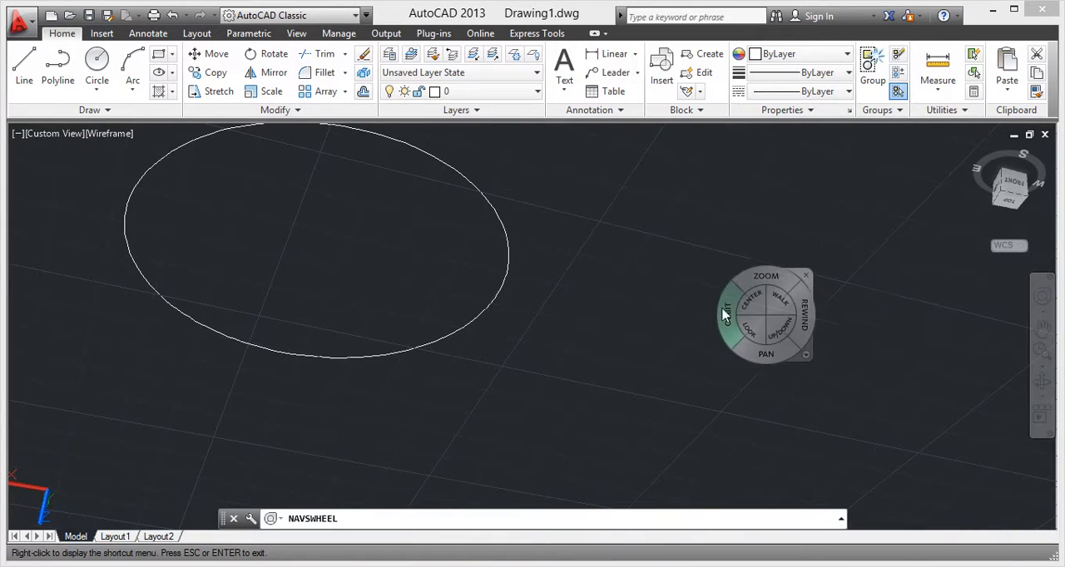
{"action": "left_click", "coordinate": [778, 333]}
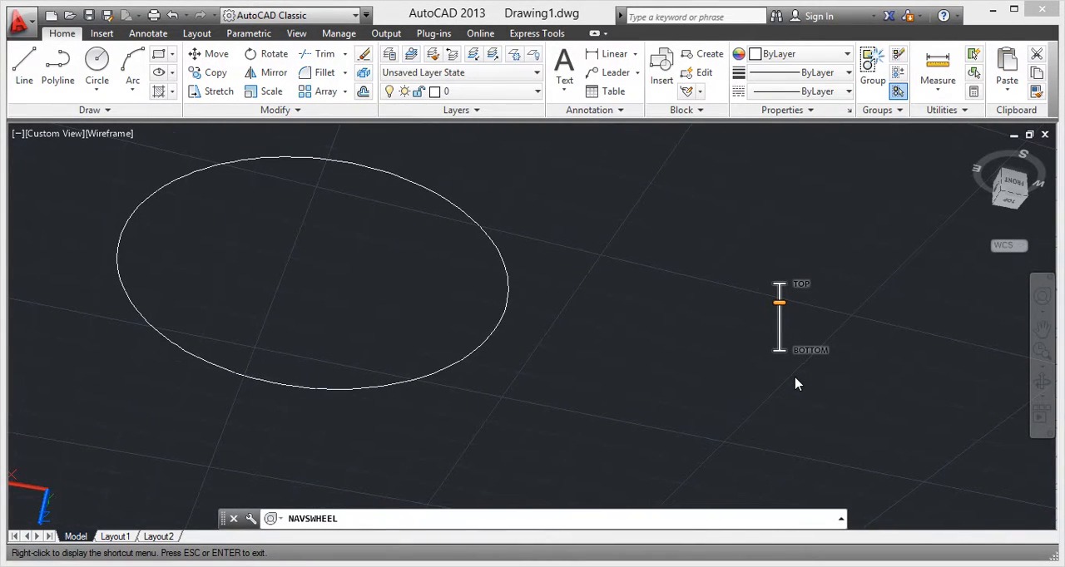
{"action": "mouse_move", "coordinate": [801, 396]}
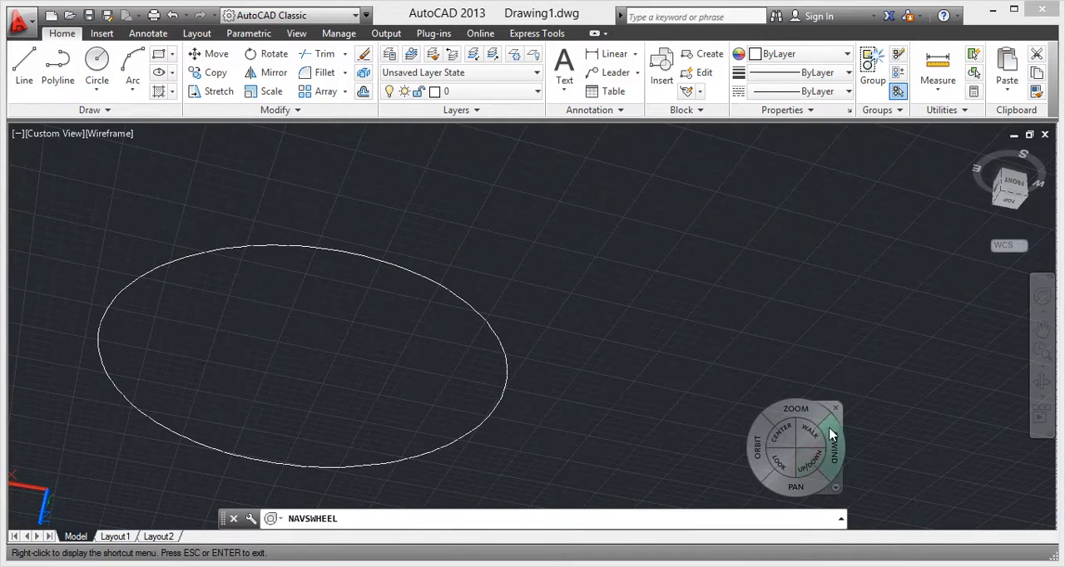
Use the wheel's Rewind tool to step back to an earlier view position
{"action": "left_click", "coordinate": [778, 461]}
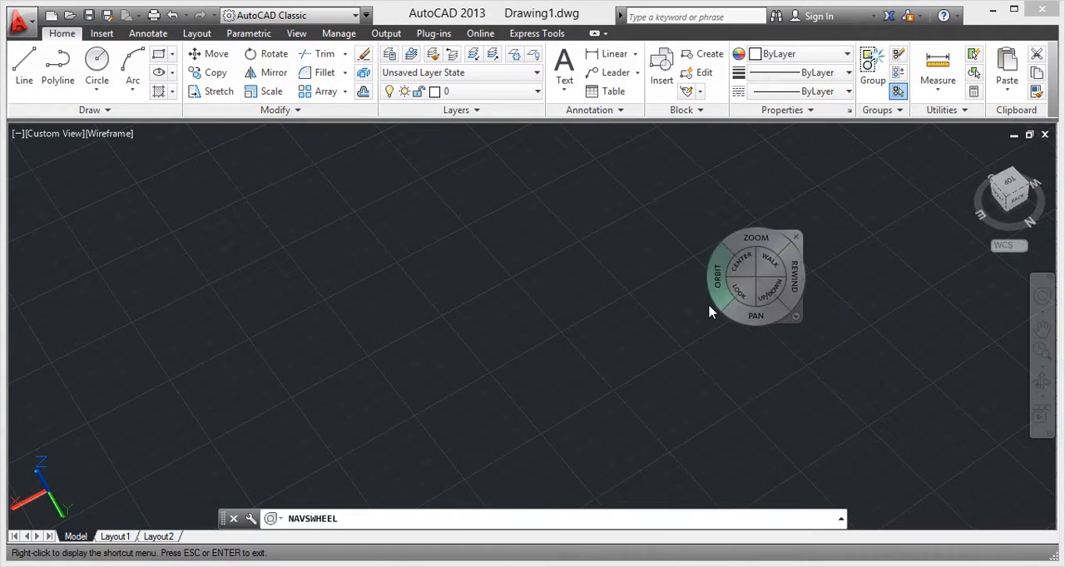
{"action": "mouse_move", "coordinate": [789, 249]}
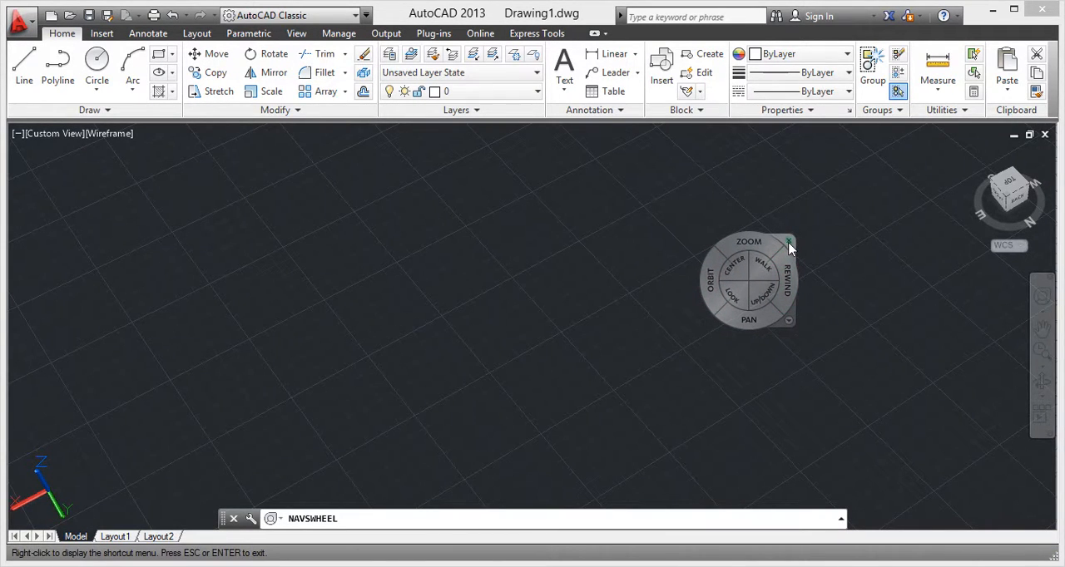
{"action": "mouse_move", "coordinate": [788, 242]}
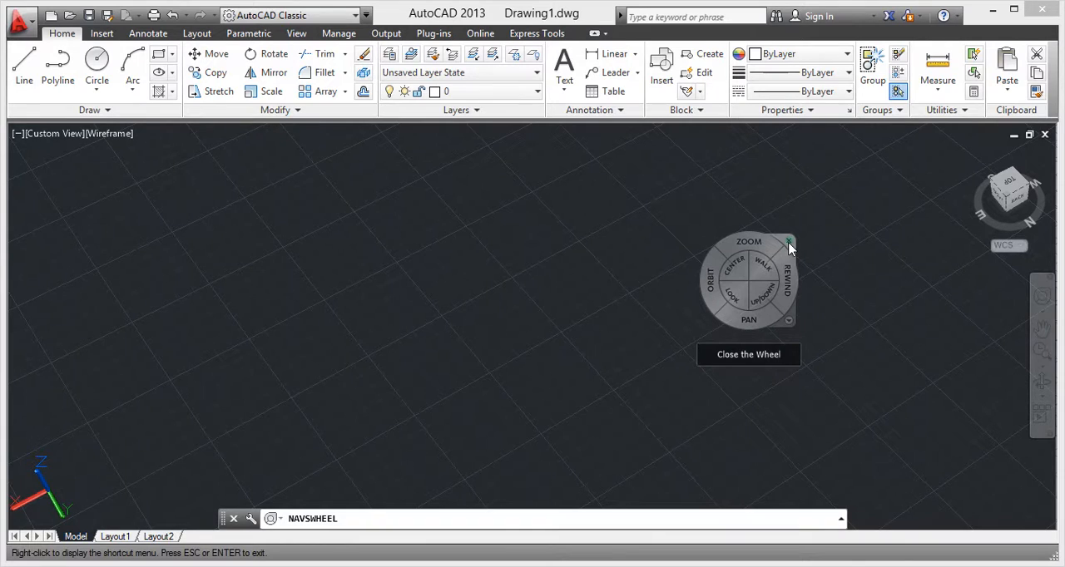